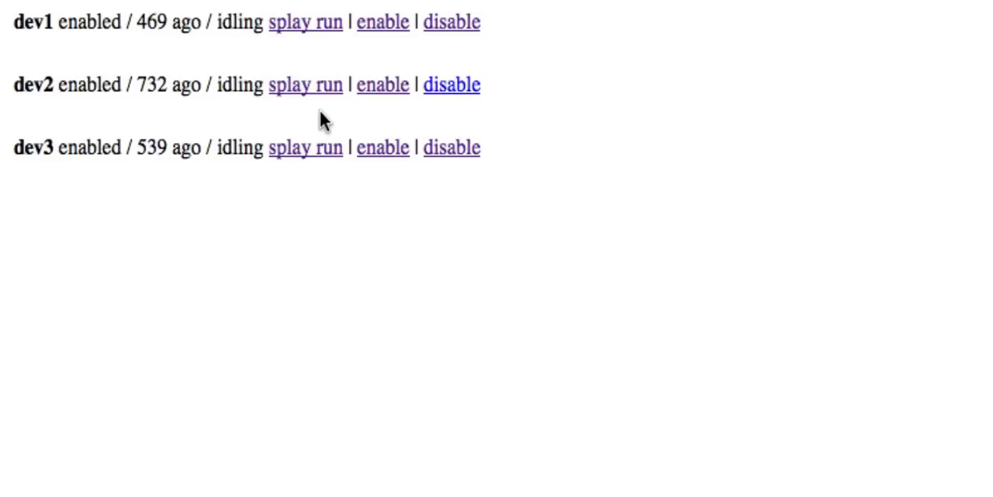
mouse_move(245, 85)
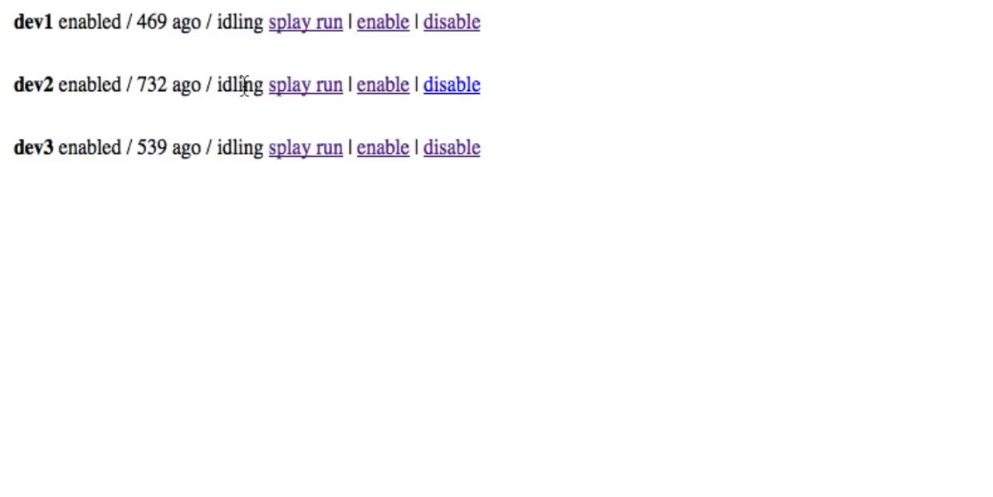
mouse_move(276, 68)
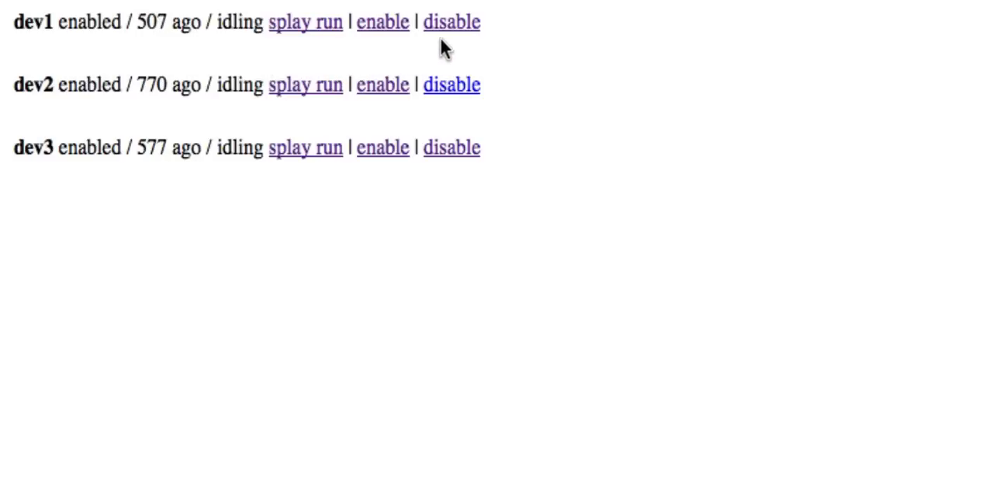
Disable the dev1 and dev2 nodes from the node list
left_click(453, 22)
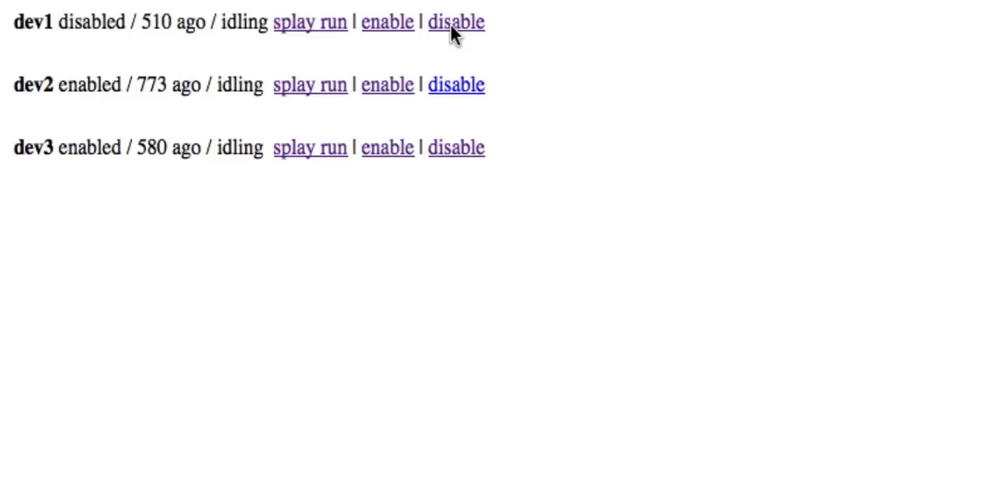
left_click(388, 21)
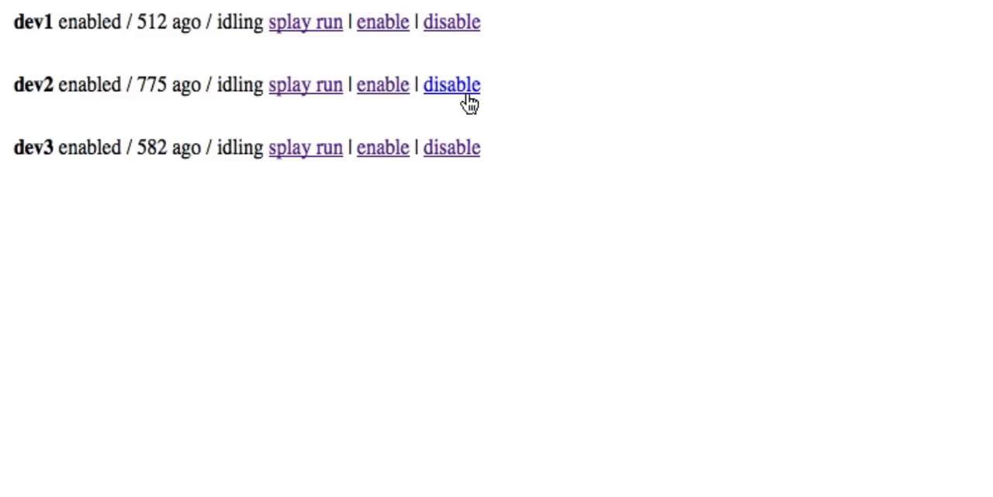
left_click(451, 84)
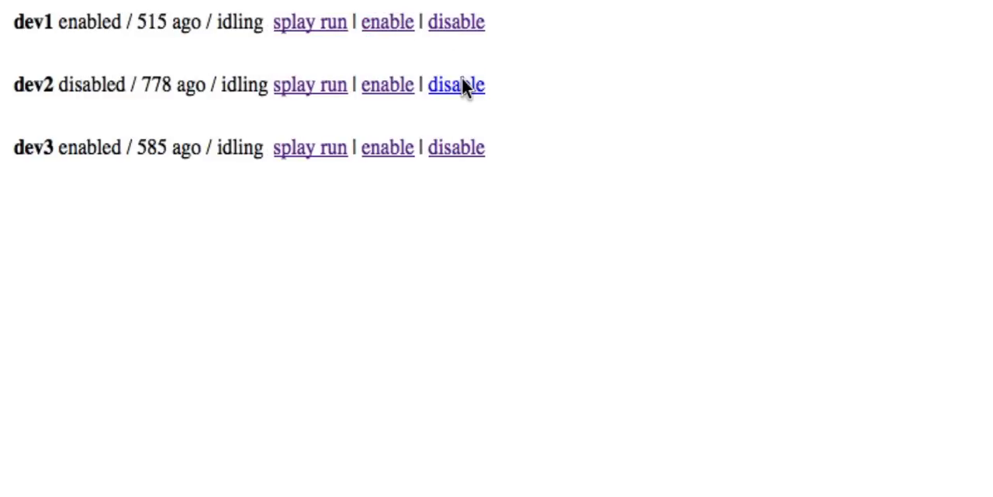
left_click(388, 84)
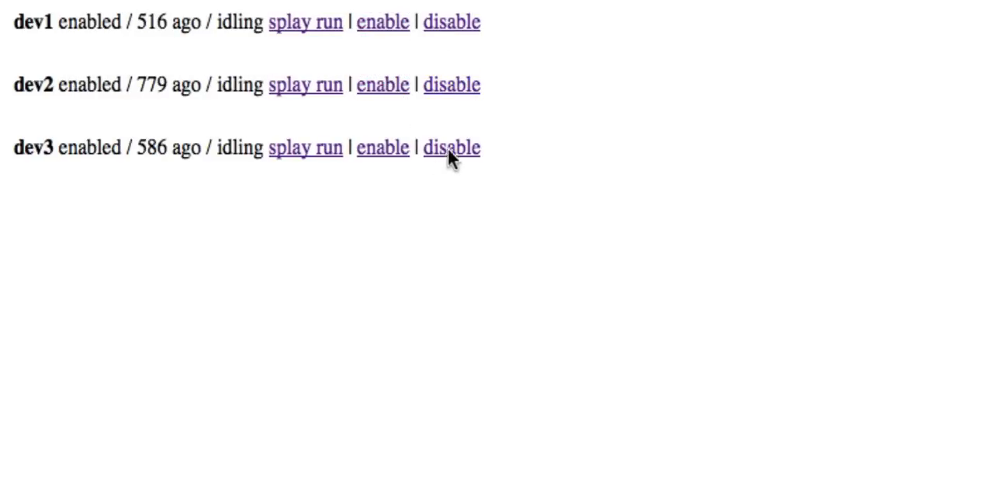
mouse_move(381, 147)
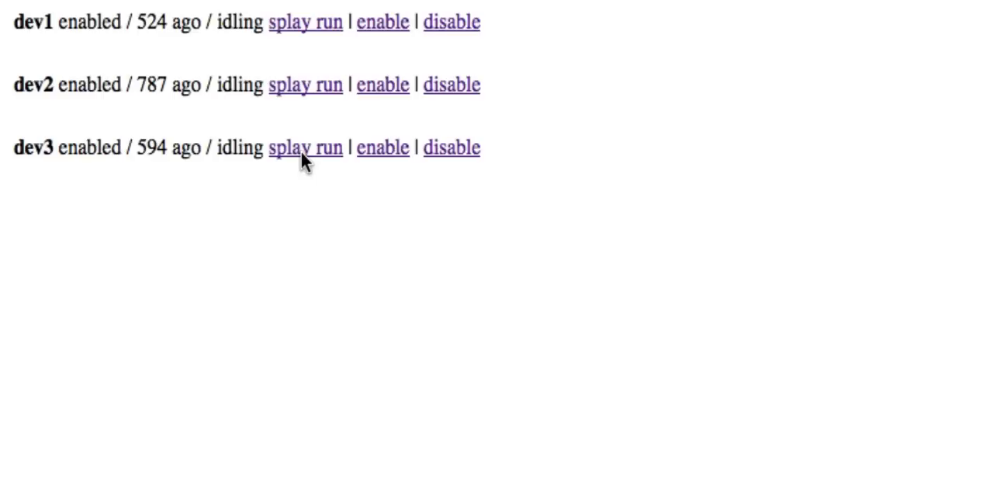
mouse_move(208, 231)
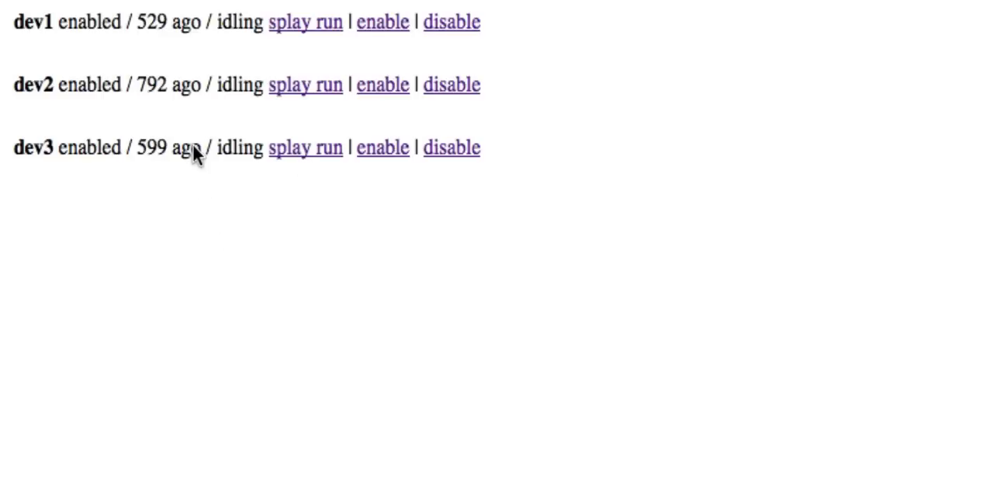
mouse_move(419, 121)
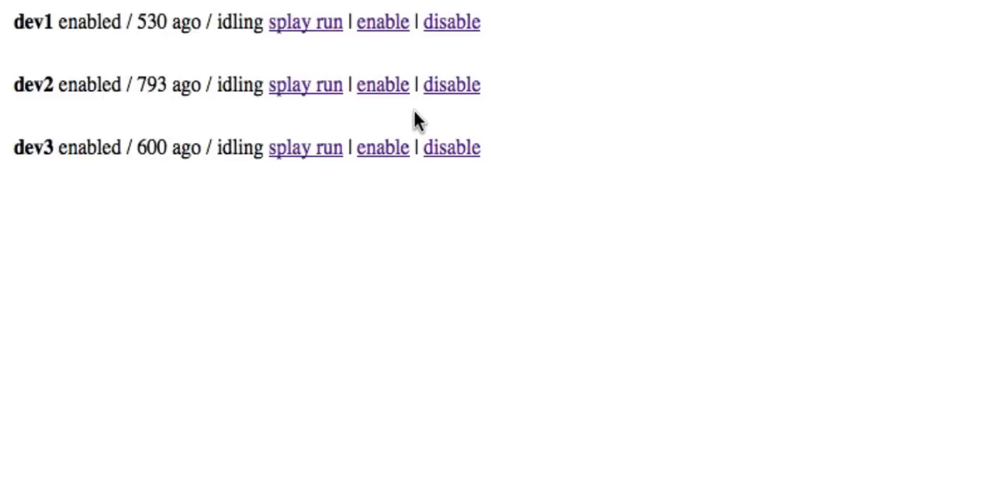
mouse_move(358, 124)
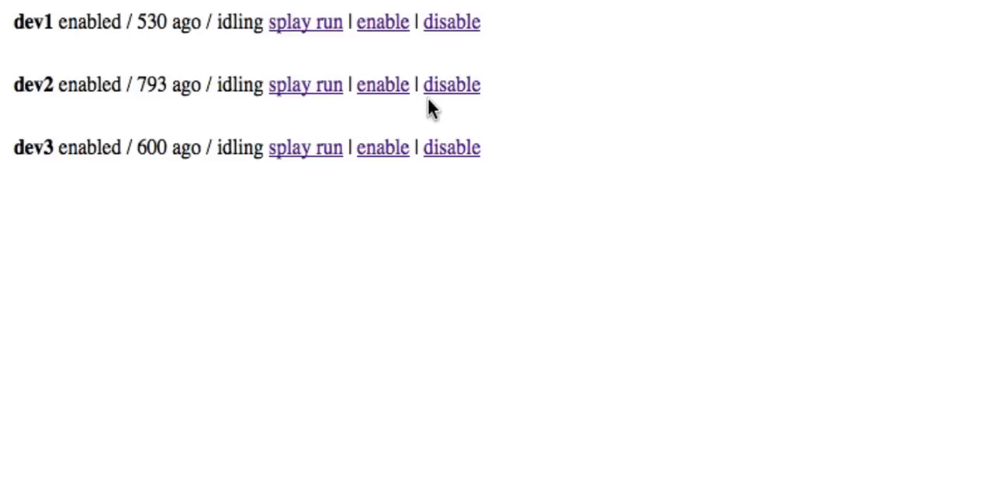
Toggle dev2 again and re-enable dev1 so both are enabled and idling
left_click(451, 84)
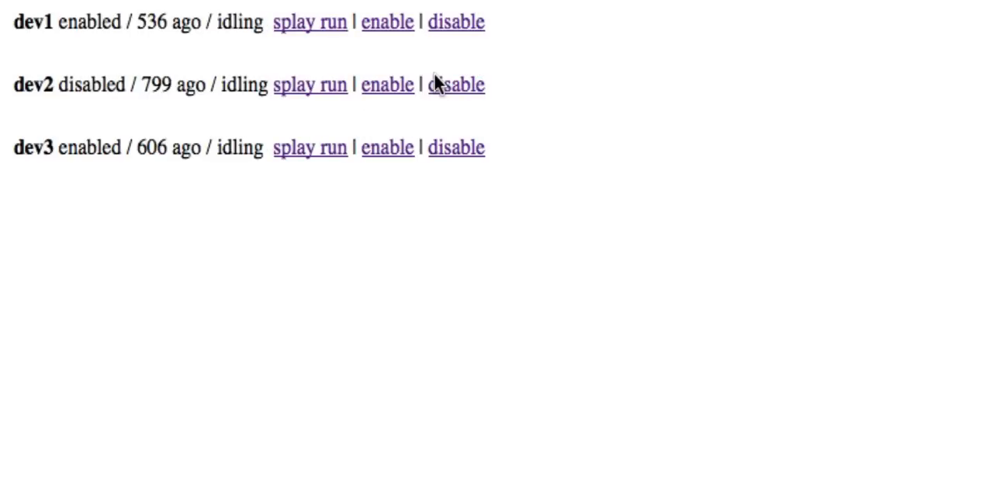
left_click(387, 84)
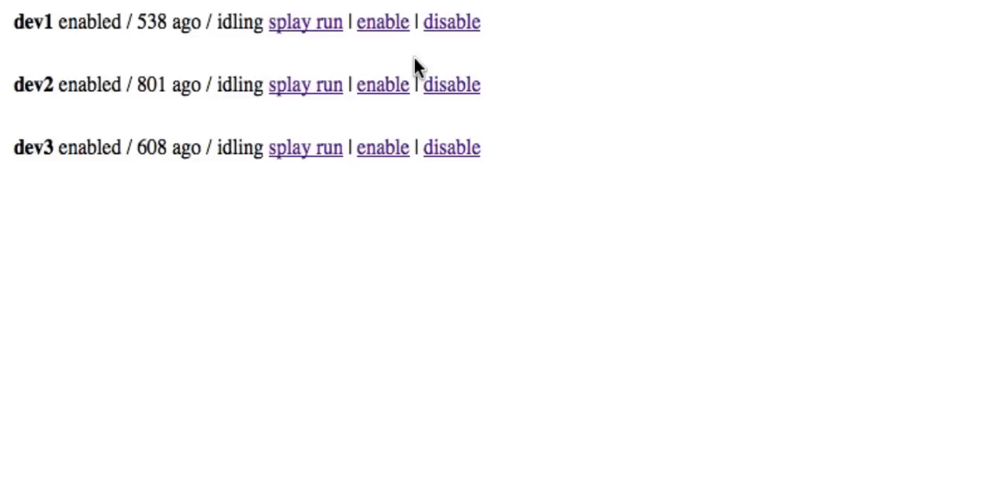
left_click(453, 22)
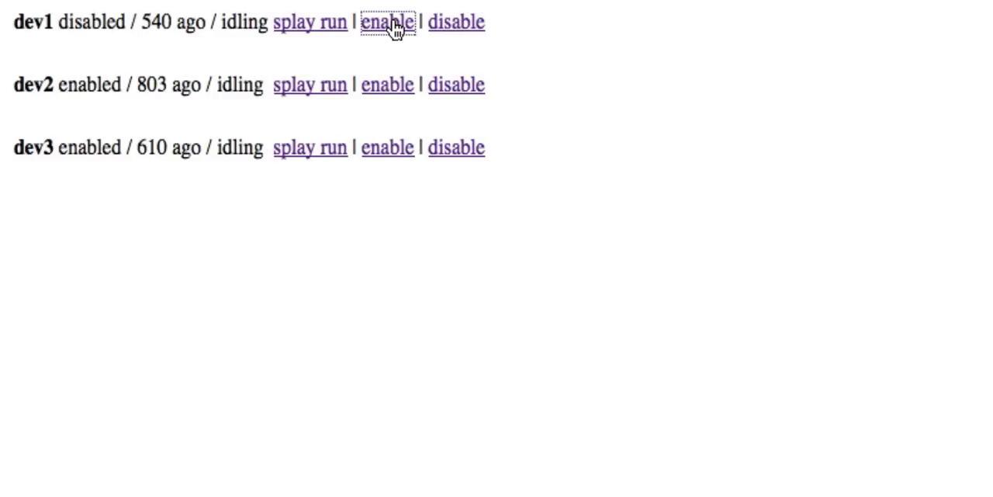
left_click(388, 22)
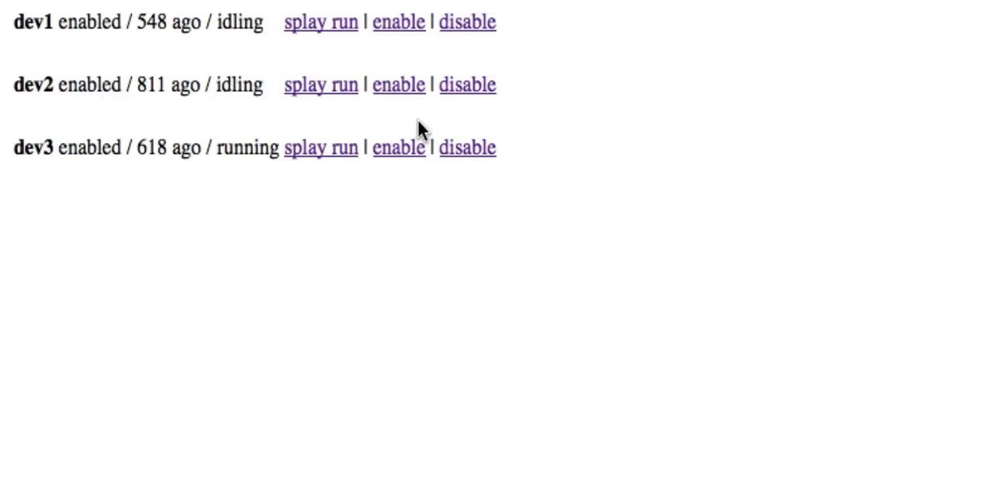
mouse_move(329, 131)
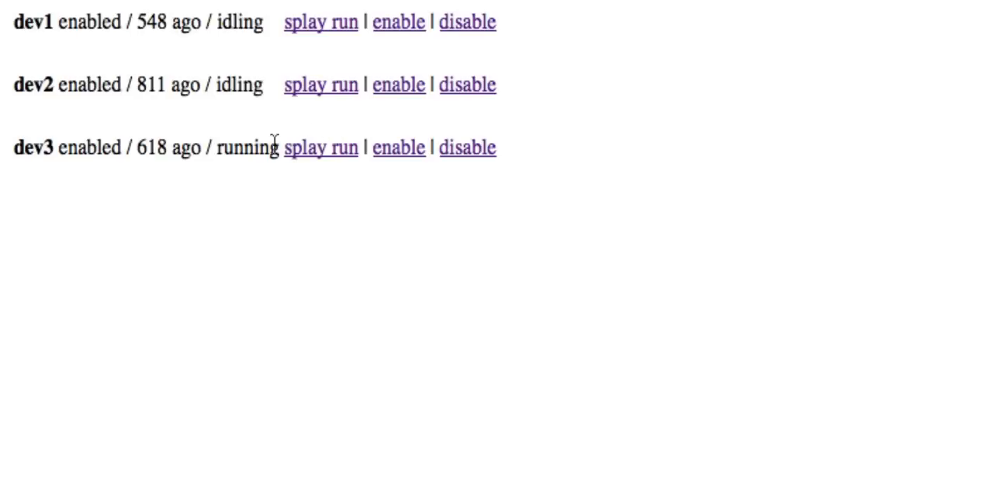
Select the 'running' status word shown beside dev3
double_click(247, 147)
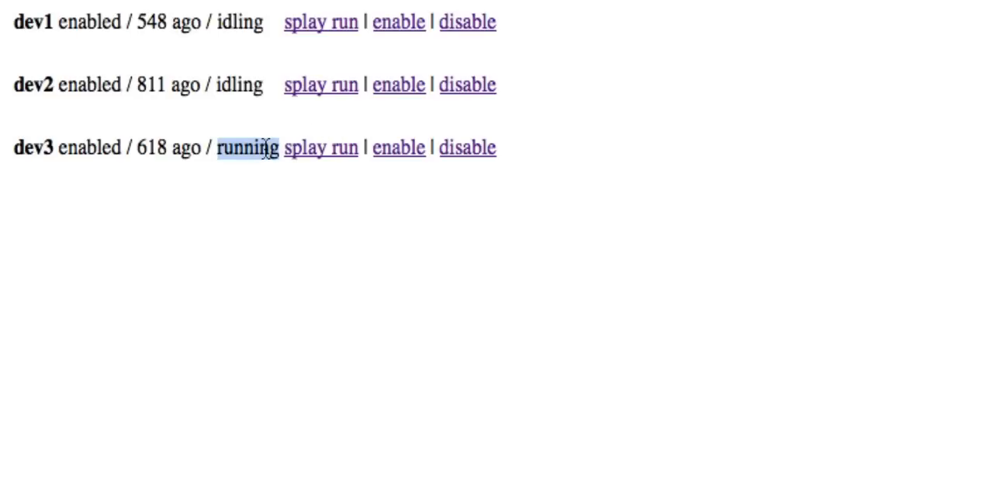